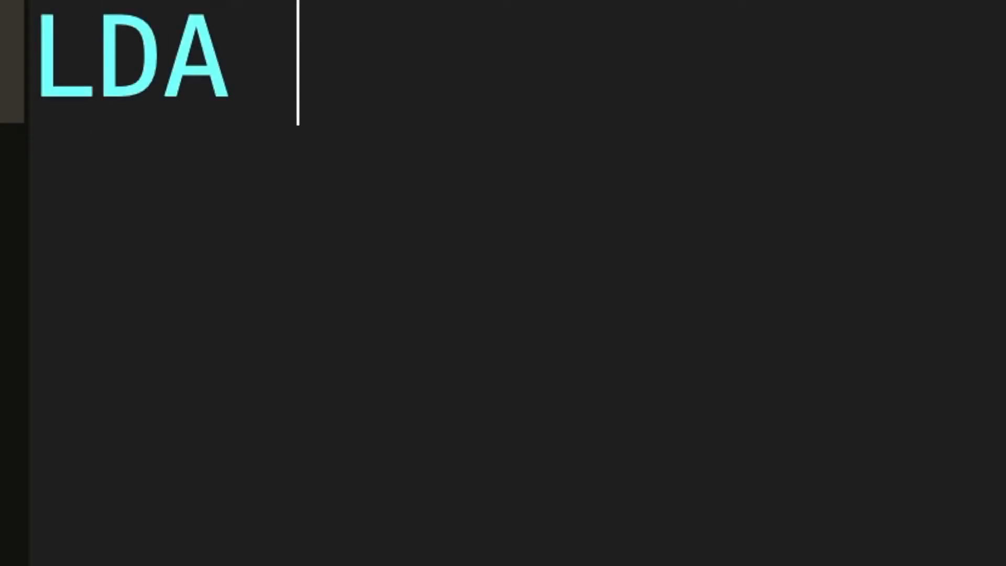
List the load/store mnemonics LDA STA, LDX STX and LDY STY on separate lines.
text(STA)
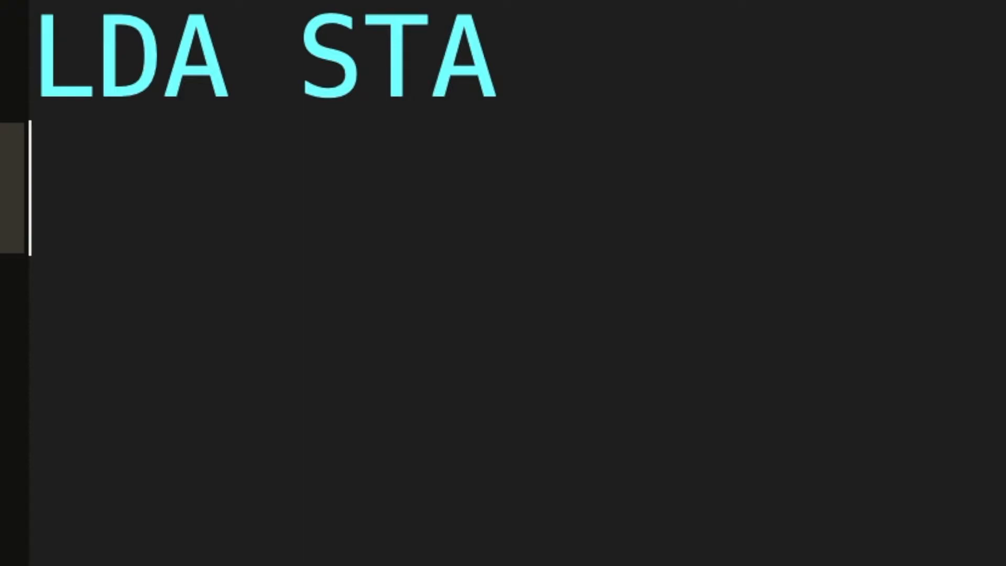
text(LDX STX)
text(LDY)
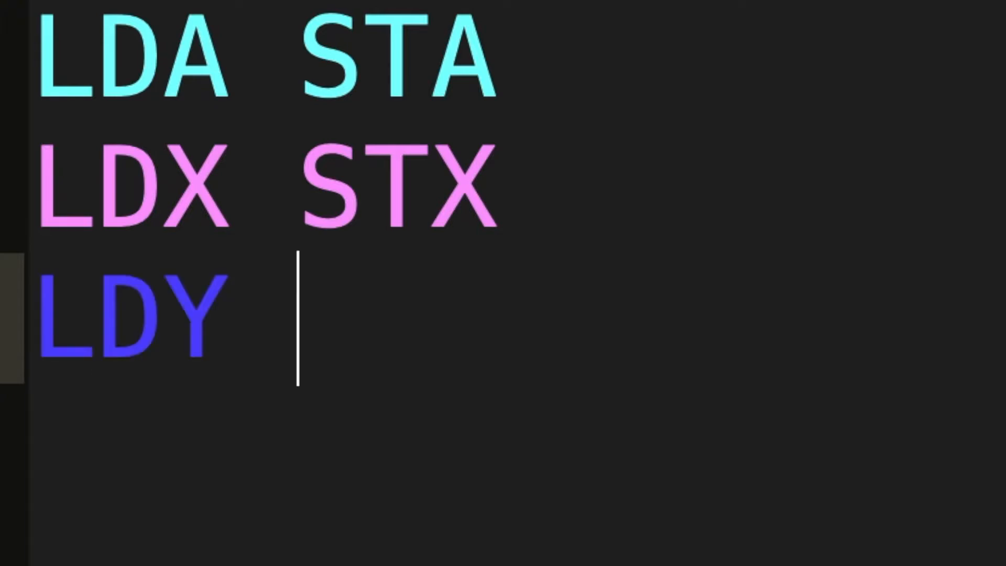
text(STY)
text(TAX)
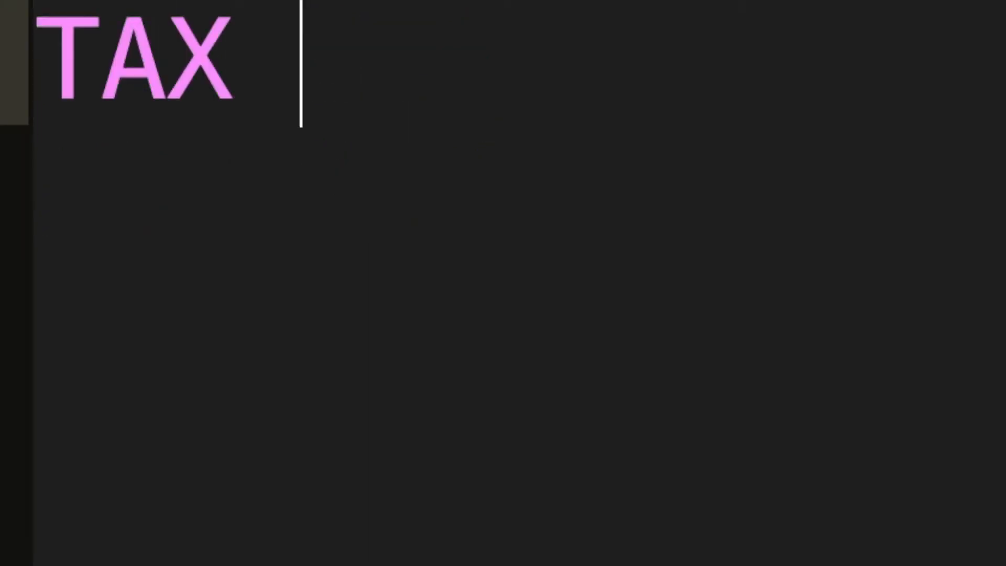
Add the transfer mnemonics TXA, TAY and TYA after TAX, then replace them with BIT.
text(TXA)
click(519, 191)
text(TAY TYA)
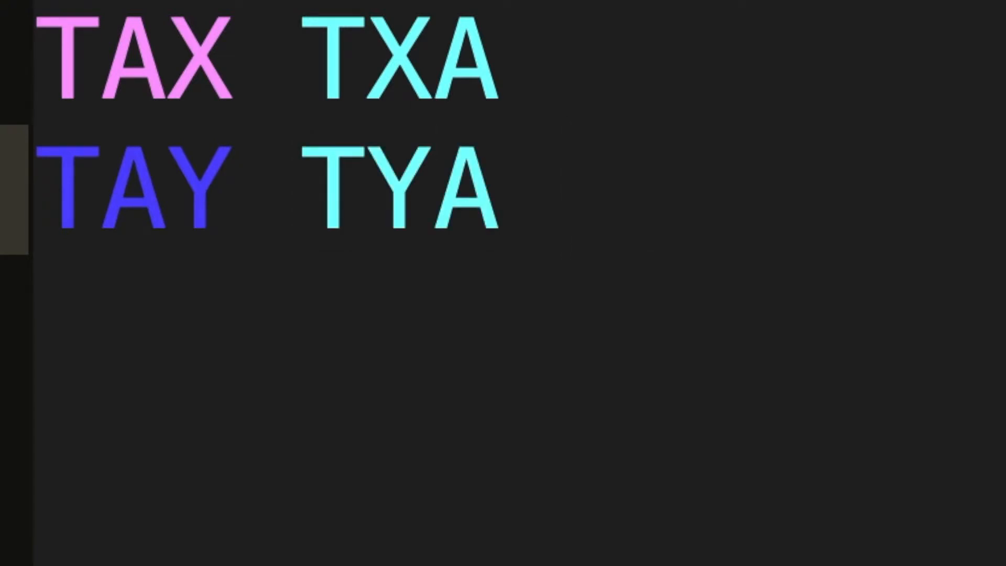
click(565, 186)
text(BIT)
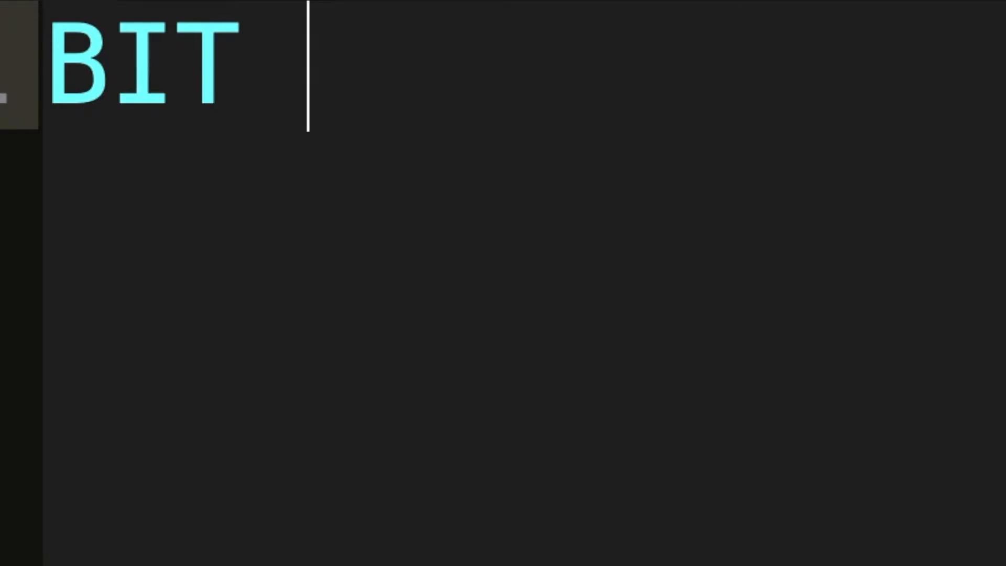
Replace BIT with the branch pairs BCS BCC, BMI BPL and BVC BVS in turn.
key(BackSpace)
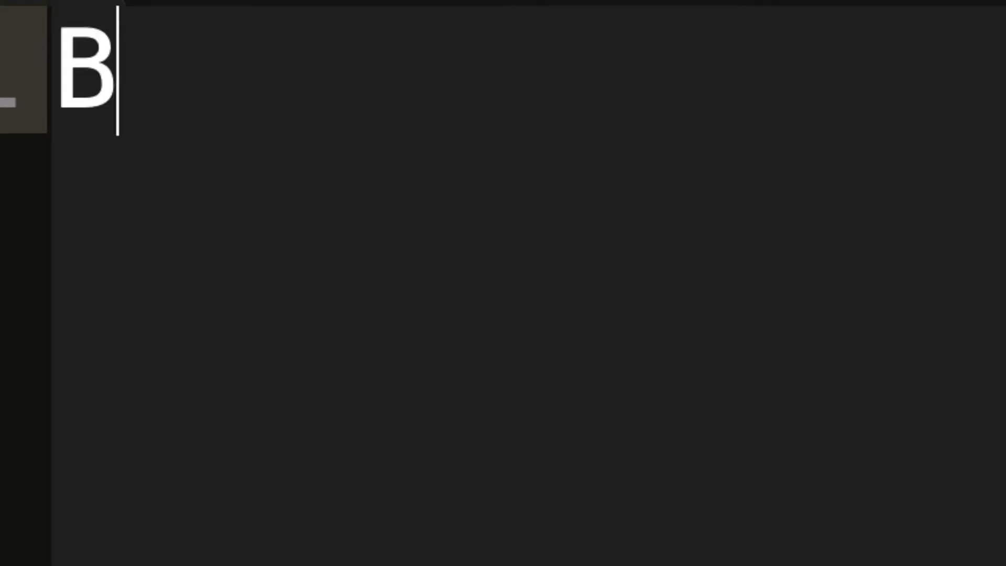
text(CS)
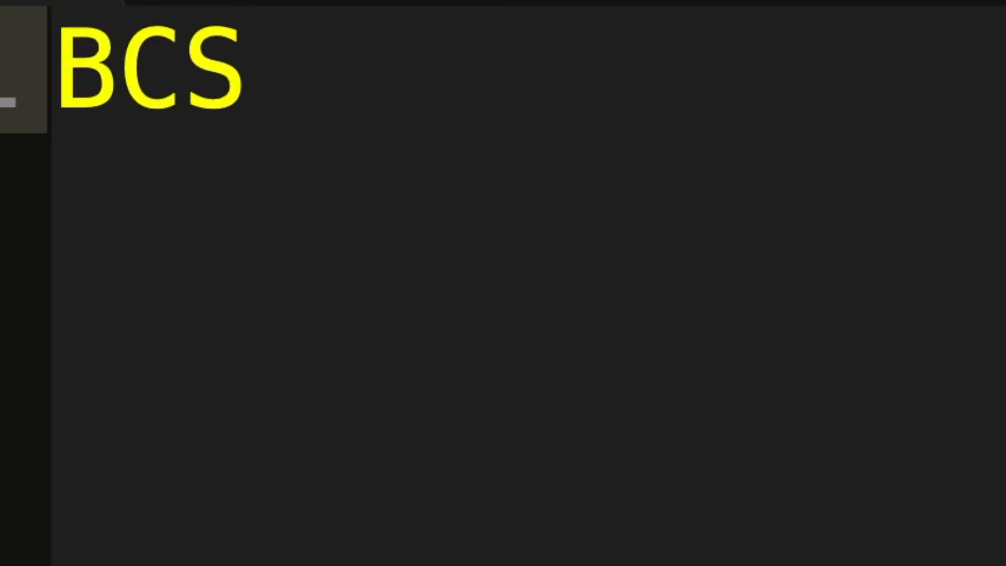
text(BCC)
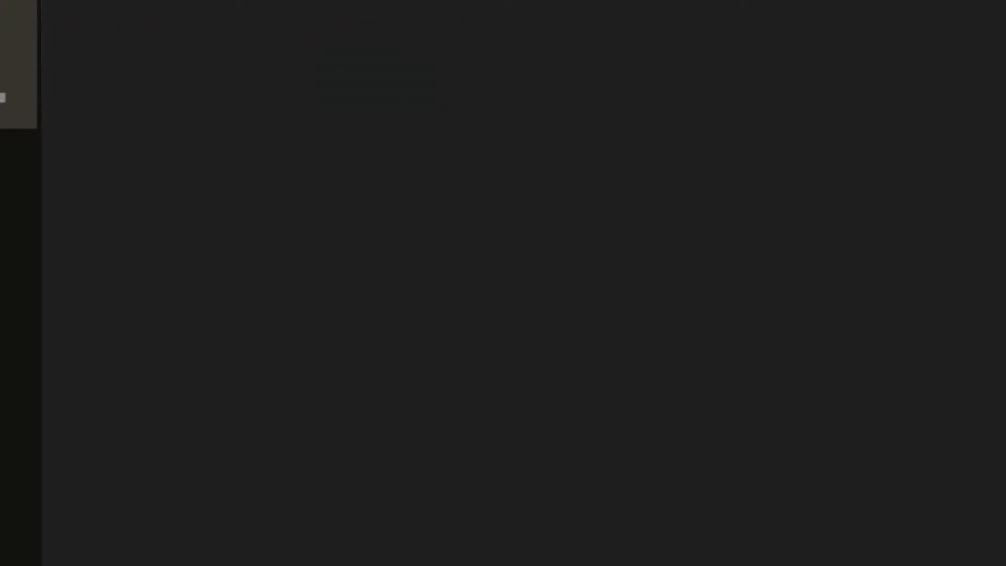
text(BMI BPL)
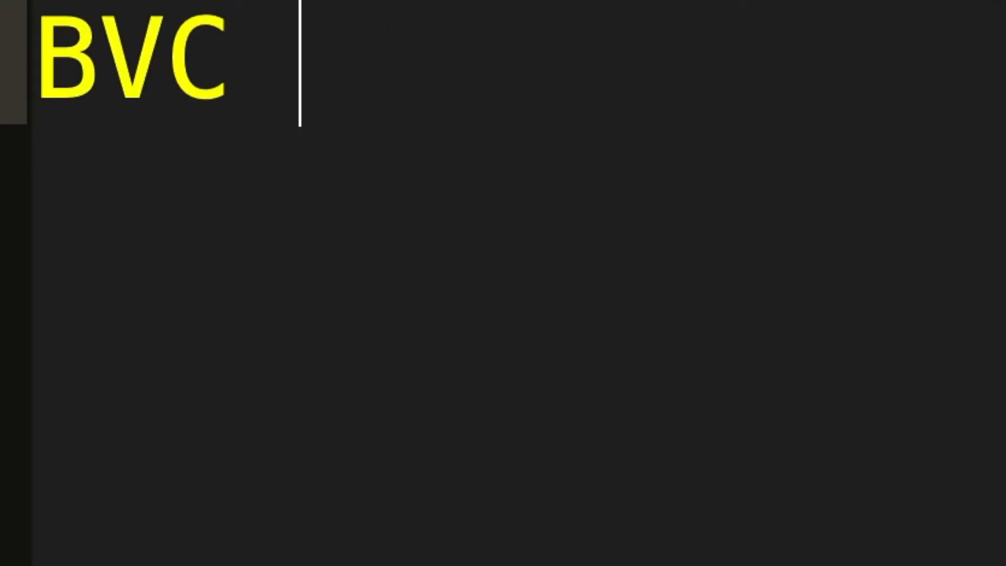
text(BVS)
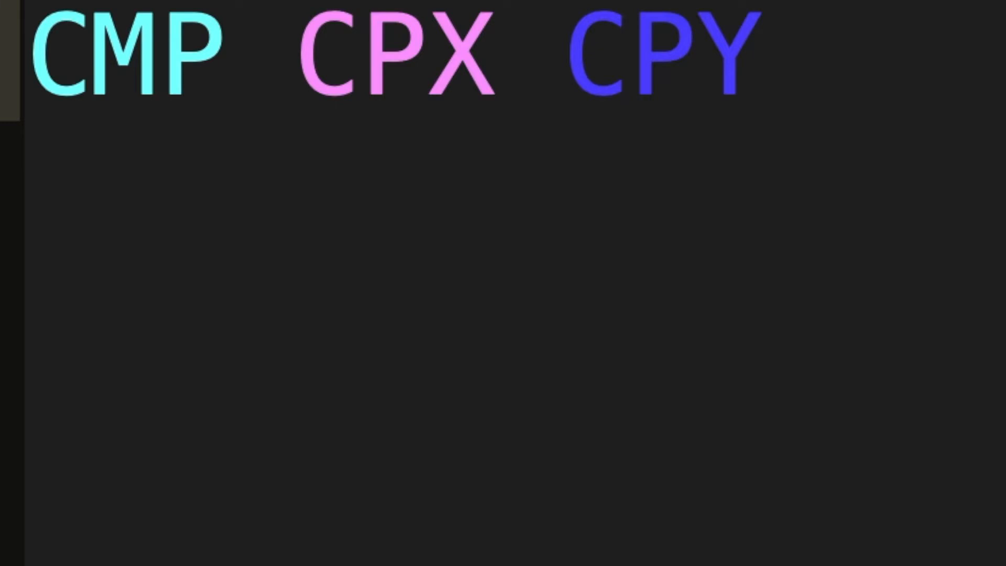
Enter the compare mnemonics CMP CPX CPY, then replace them with JSR RTS.
click(761, 60)
text(JSR )
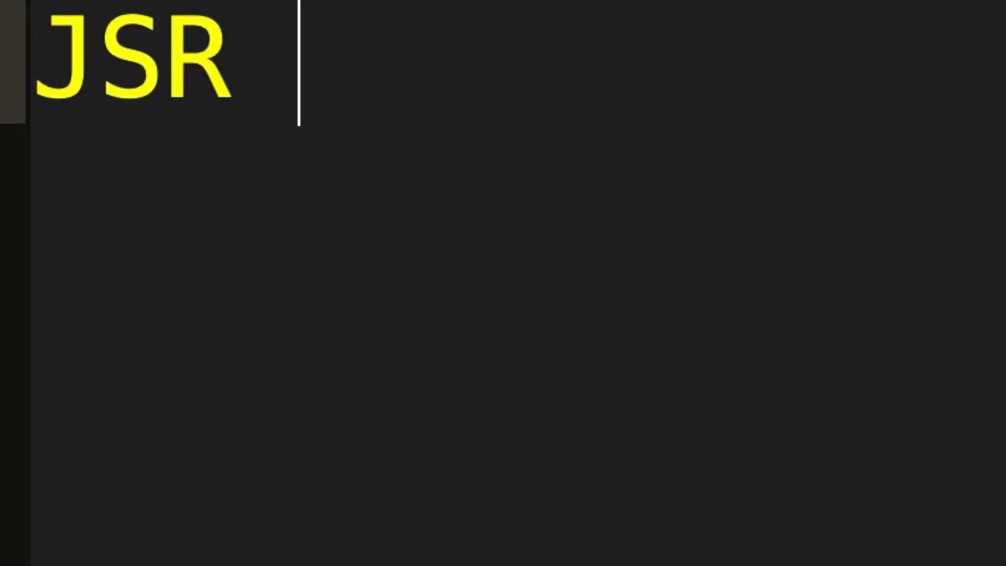
text(RTS)
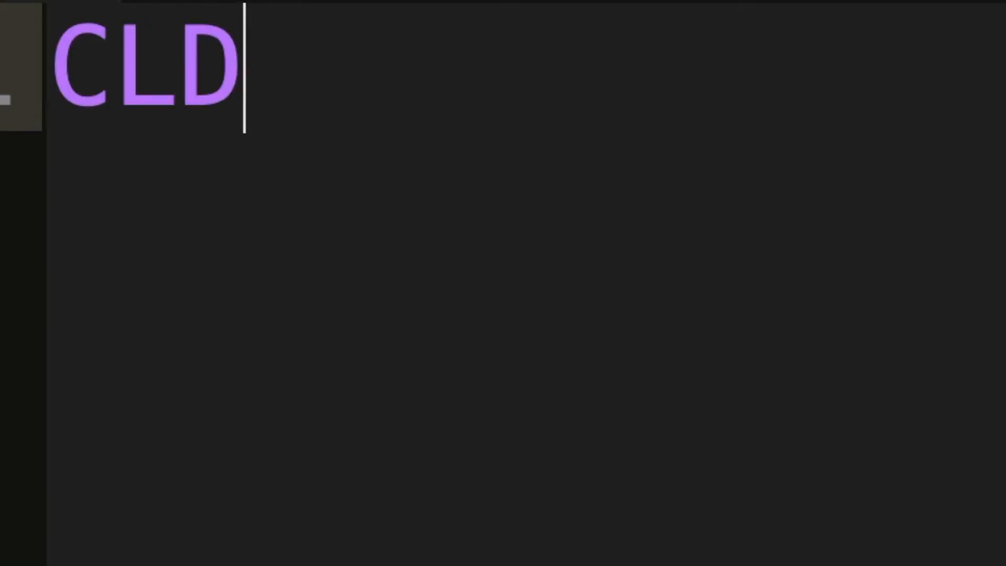
Enter the flag mnemonics CLD SED, then CLV SEV, and empty the editor.
text(SED)
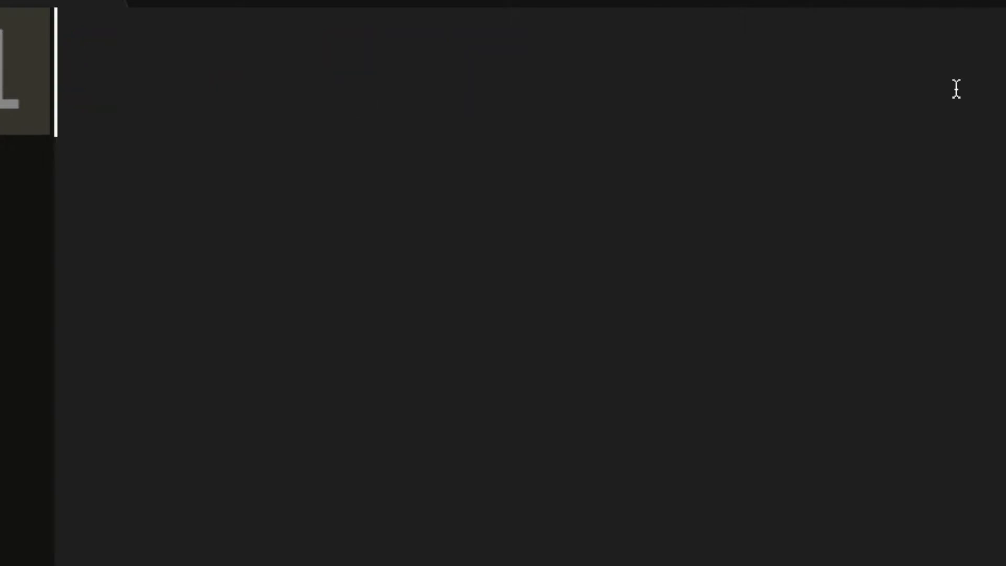
text(CLV SEV)
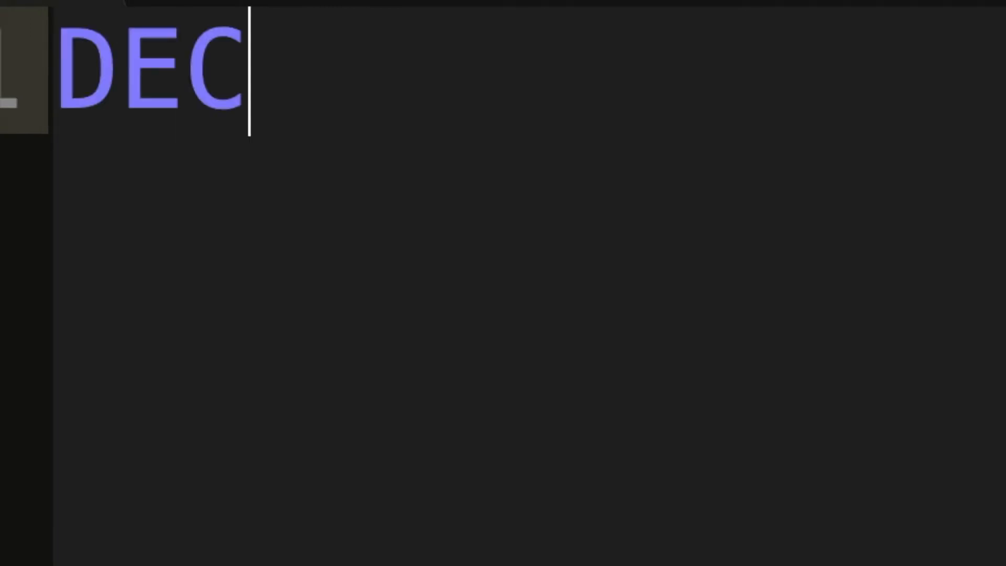
Cycle through INC INY, ASL LSR, ROL ROR and TSX TXS, ending with ADC and a space.
text(INC)
text(DEY)
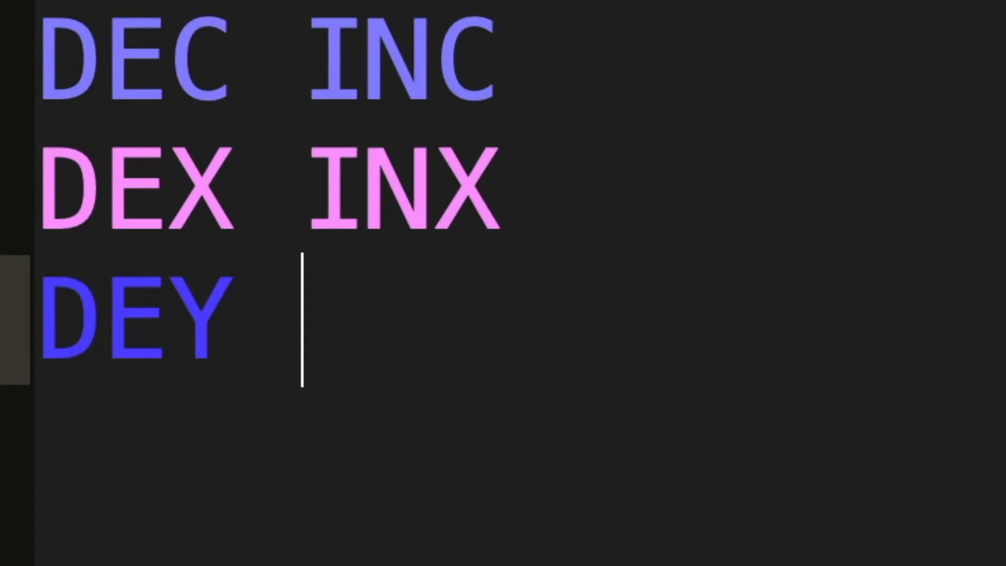
text(INY)
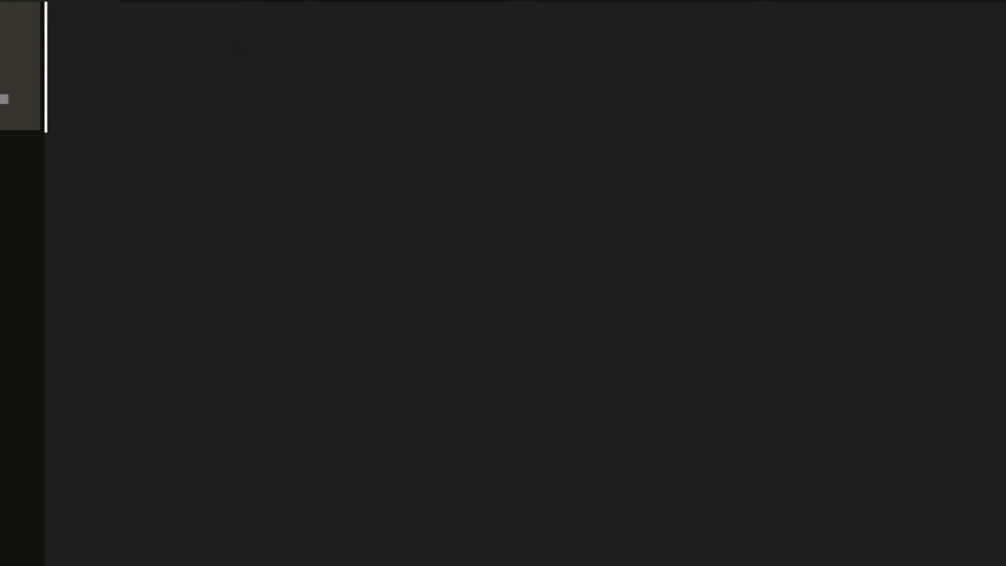
text(ASL)
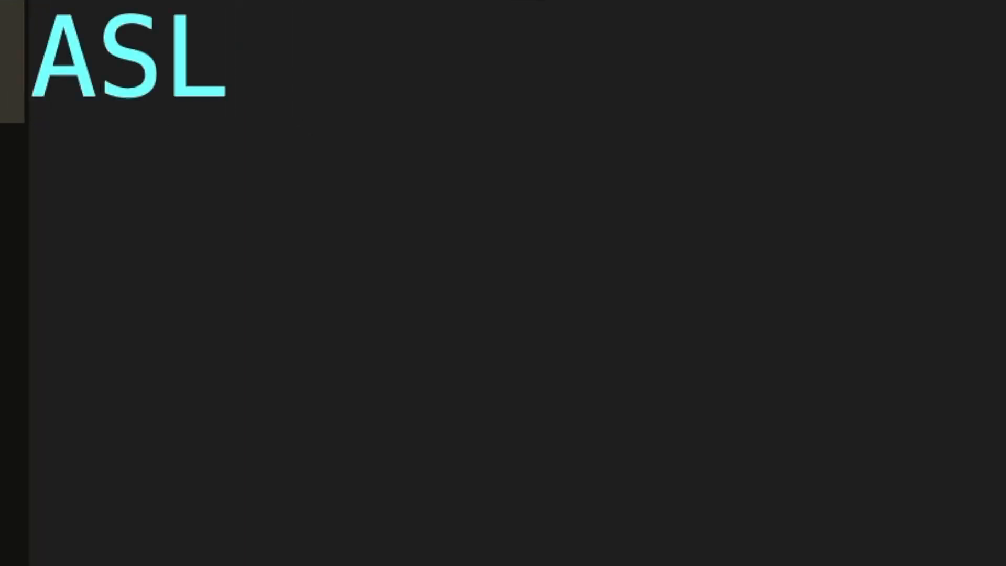
text(LSR)
text(ROL)
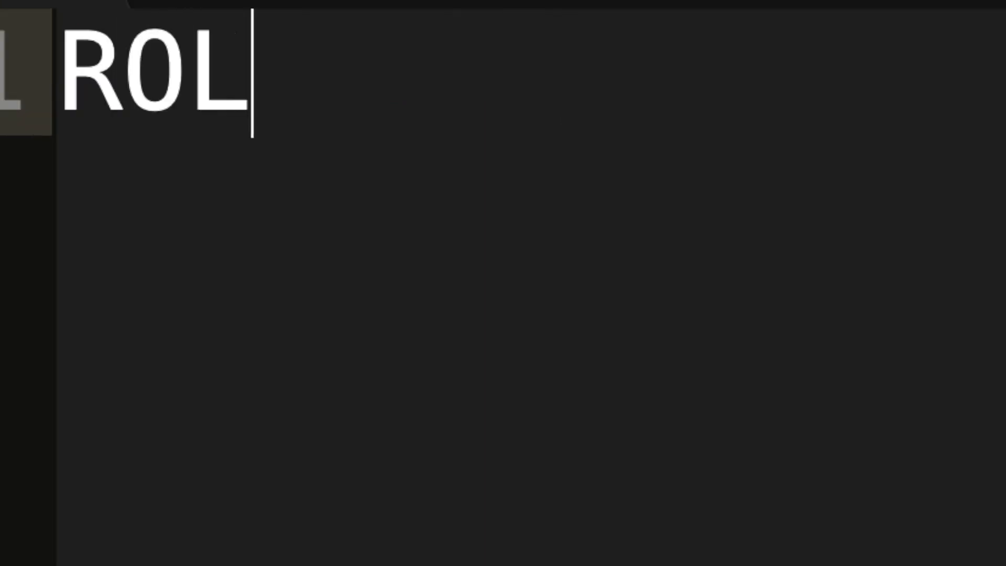
text(ROR)
text(TSX T)
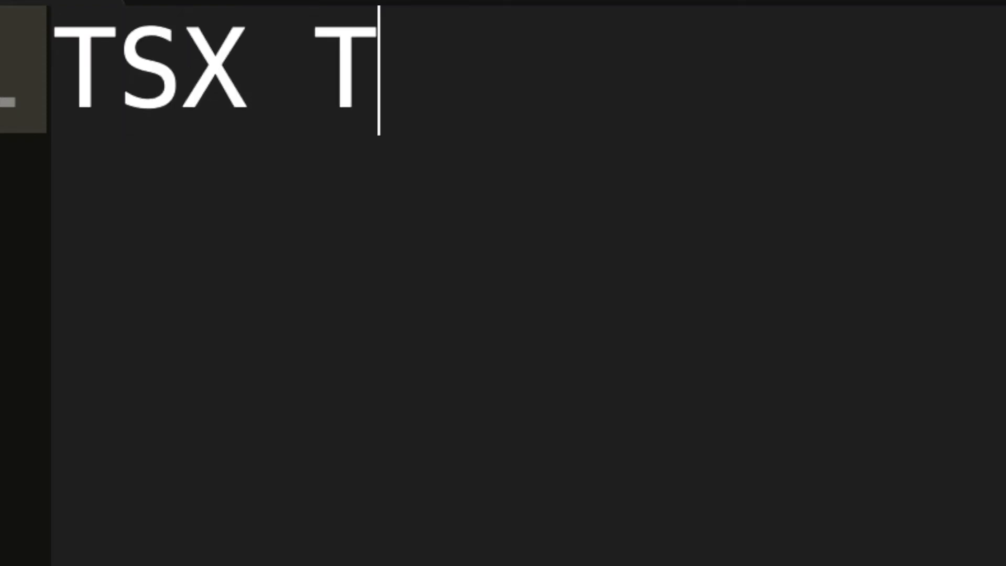
text(XS)
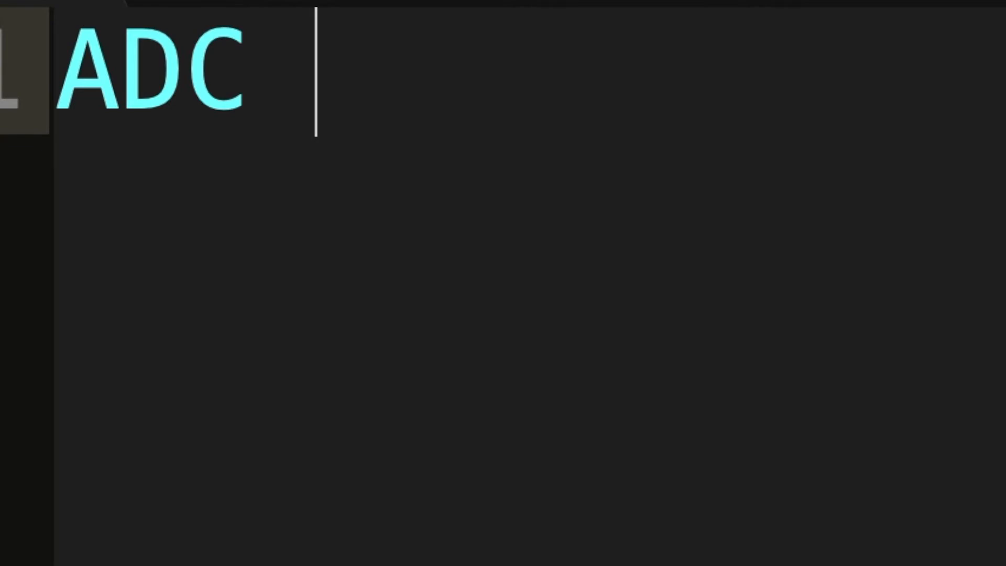
text(#$44)
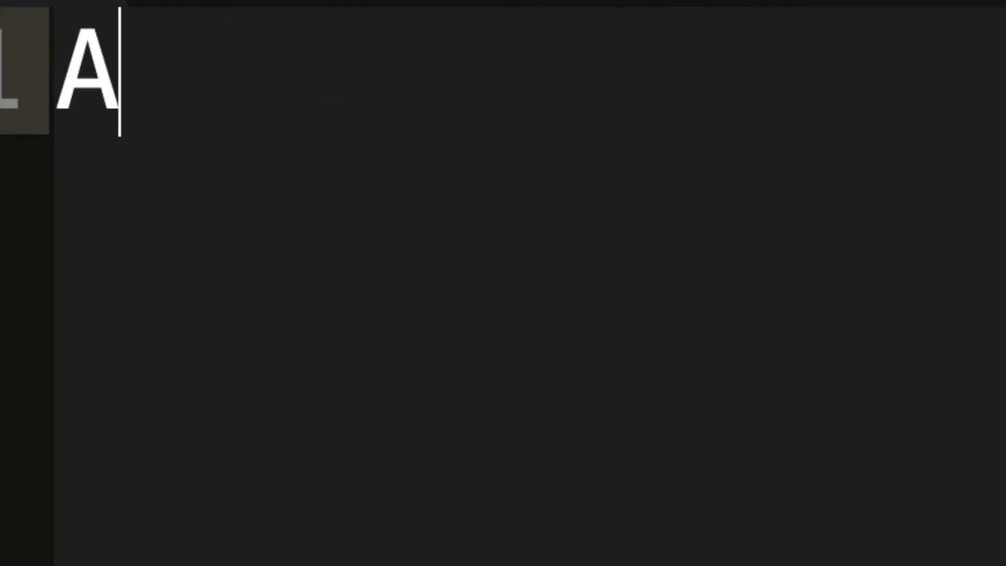
text(DC #$4)
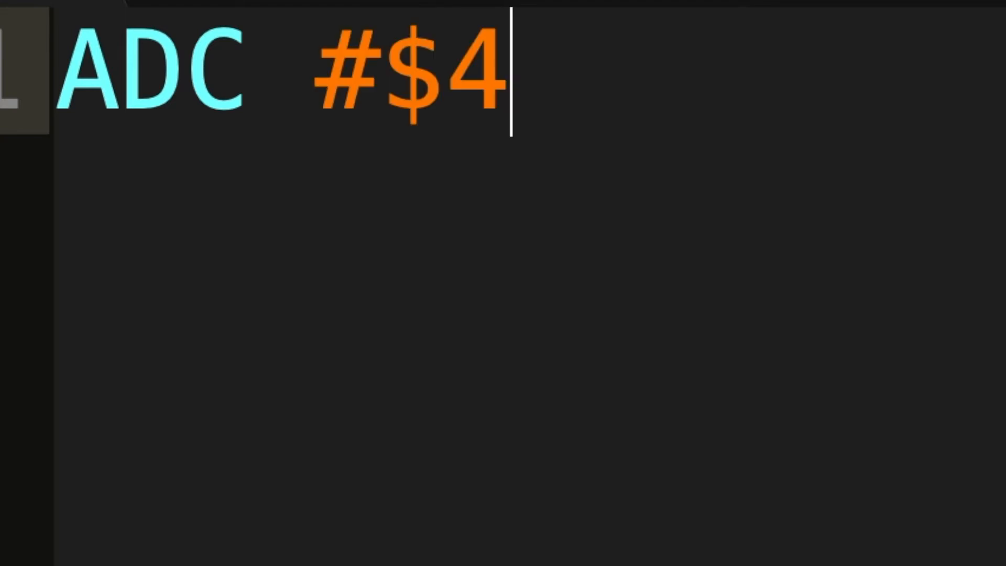
key(BackSpace)
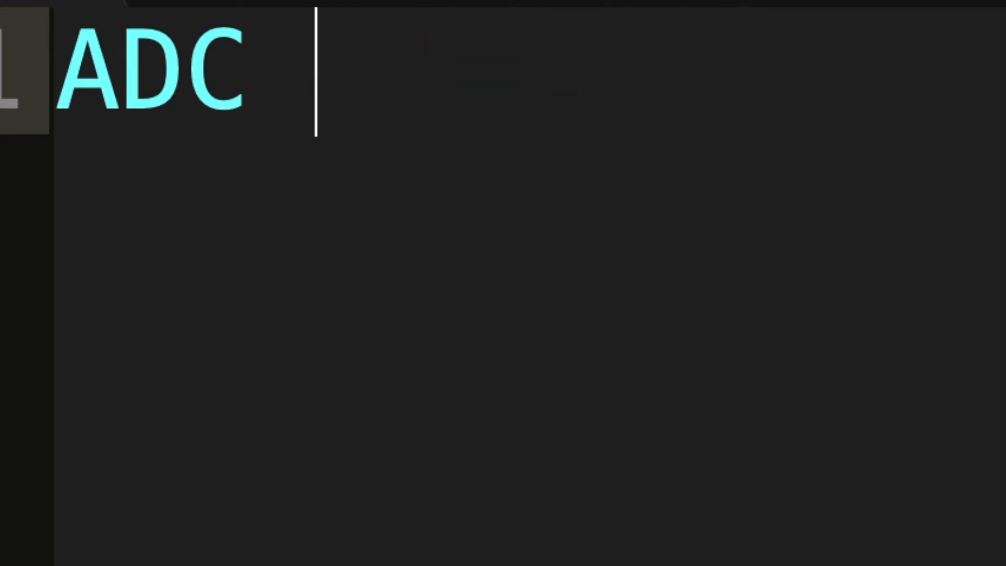
text(#%)
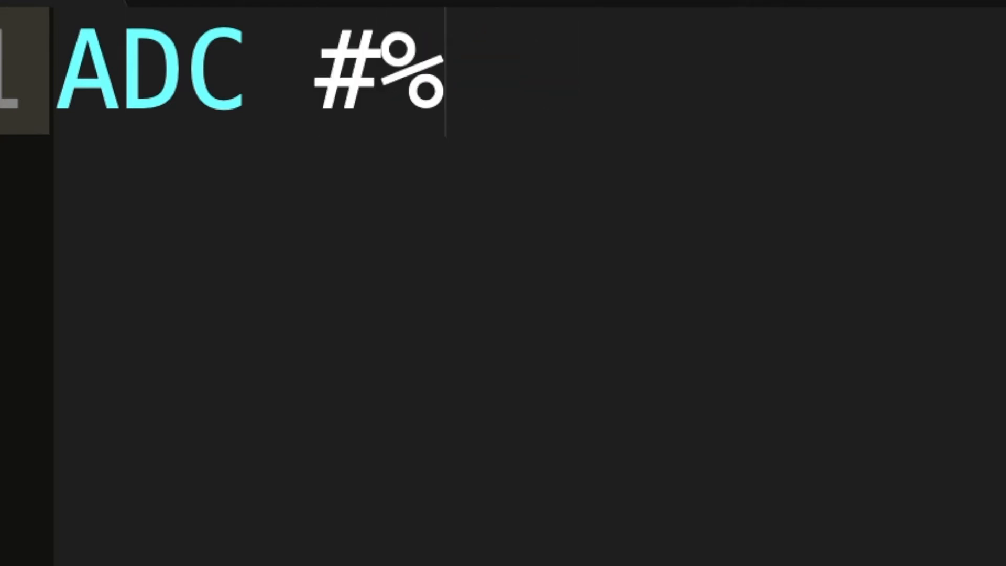
text(0100)
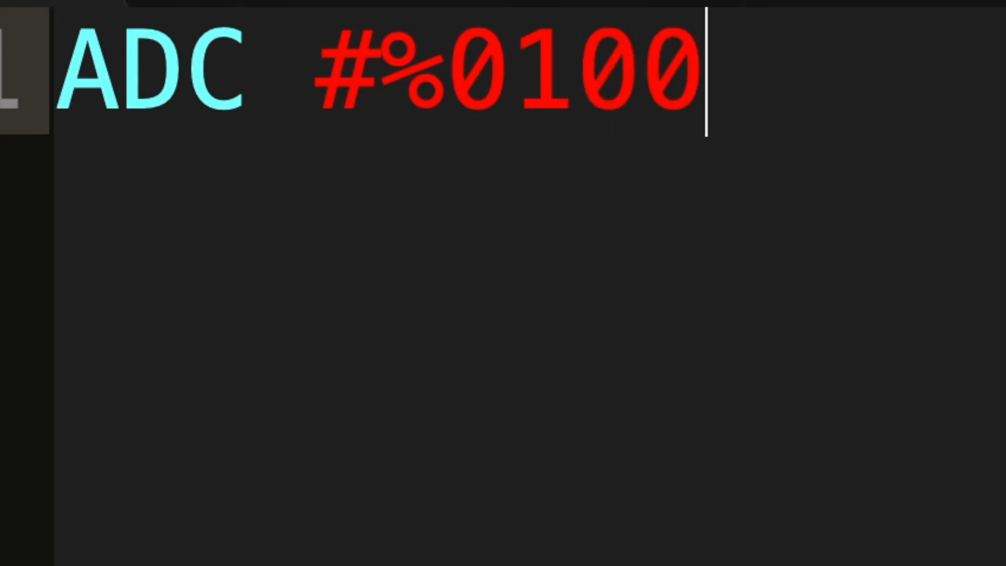
text(1010)
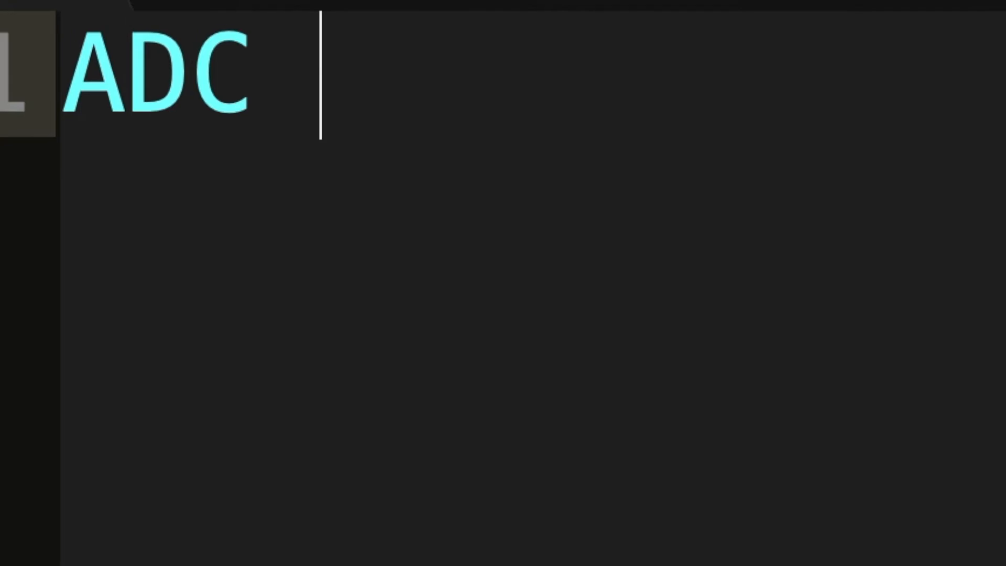
Try operands $50 and $4050 after ADC, then settle on $50,X.
text($)
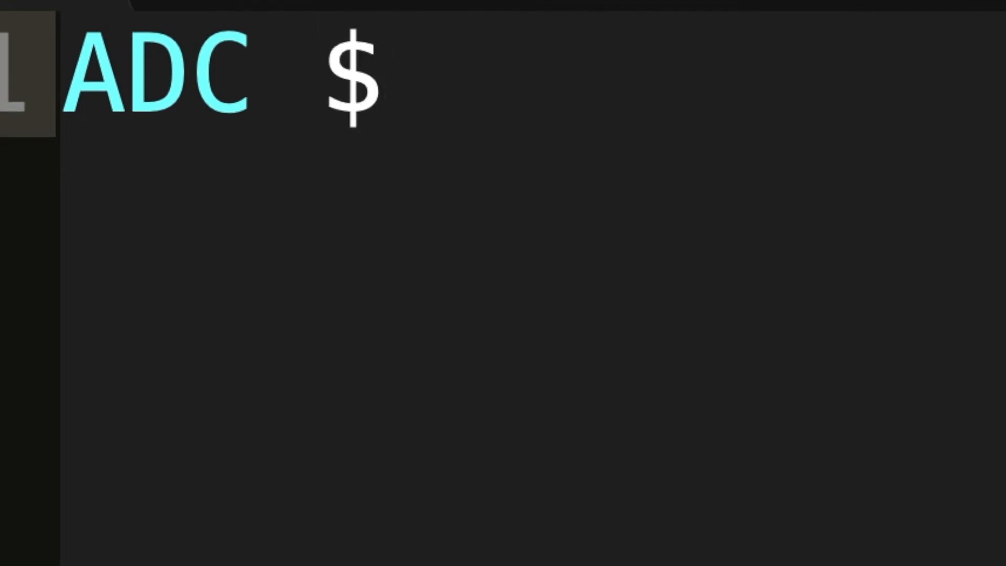
text(50)
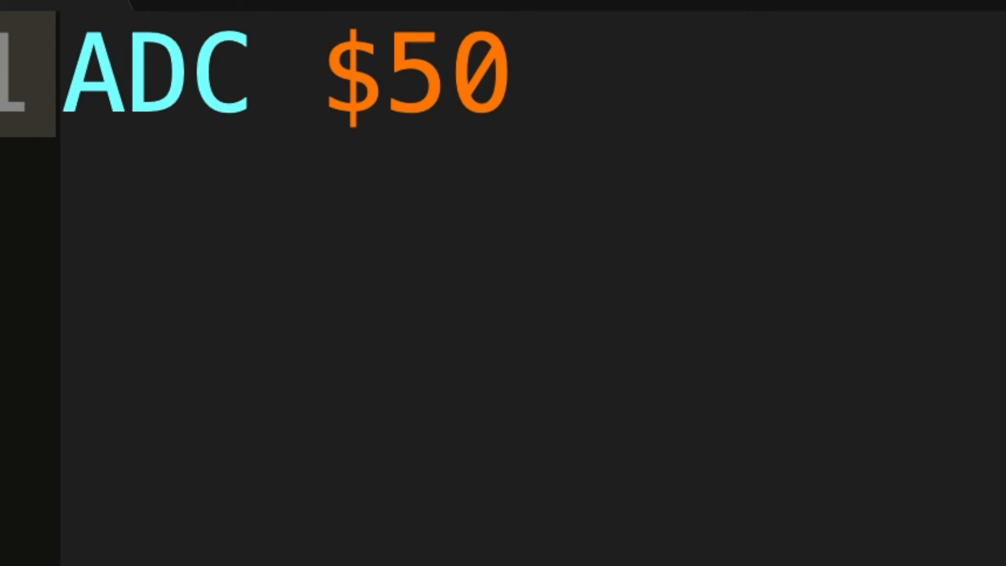
text(40)
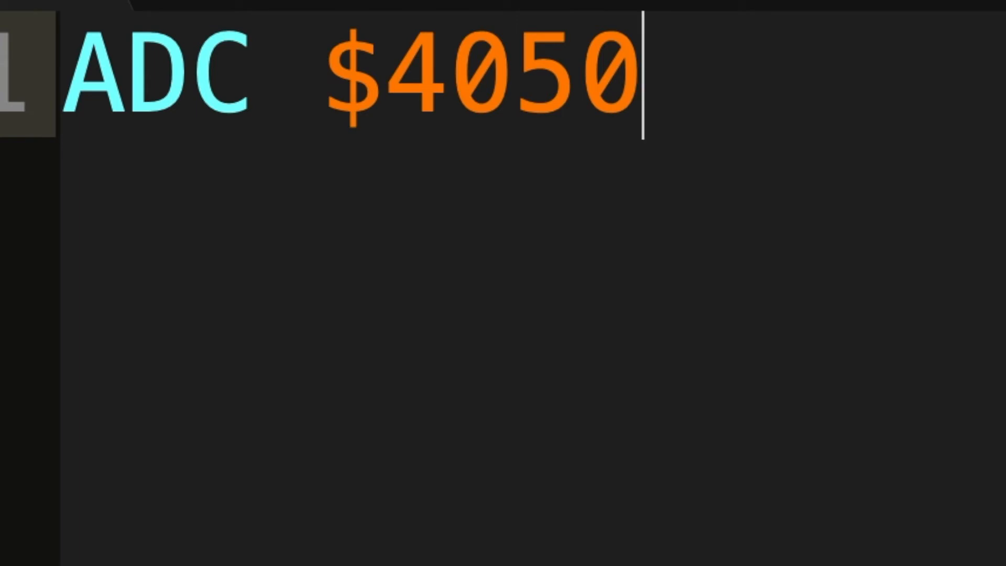
text(,X)
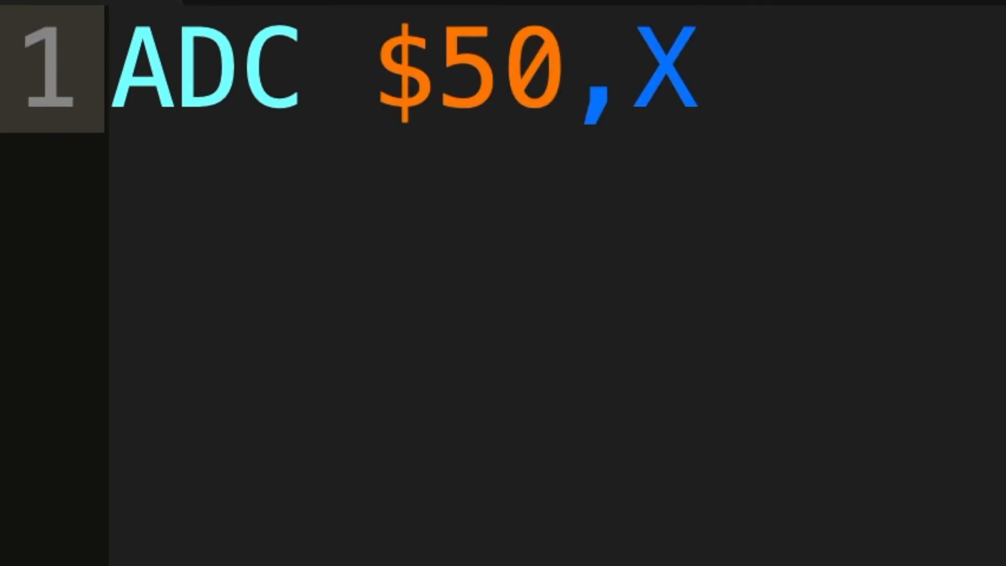
Change the operand to $4050,Y and ($4050),Y, then delete the whole line.
key(BackSpace)
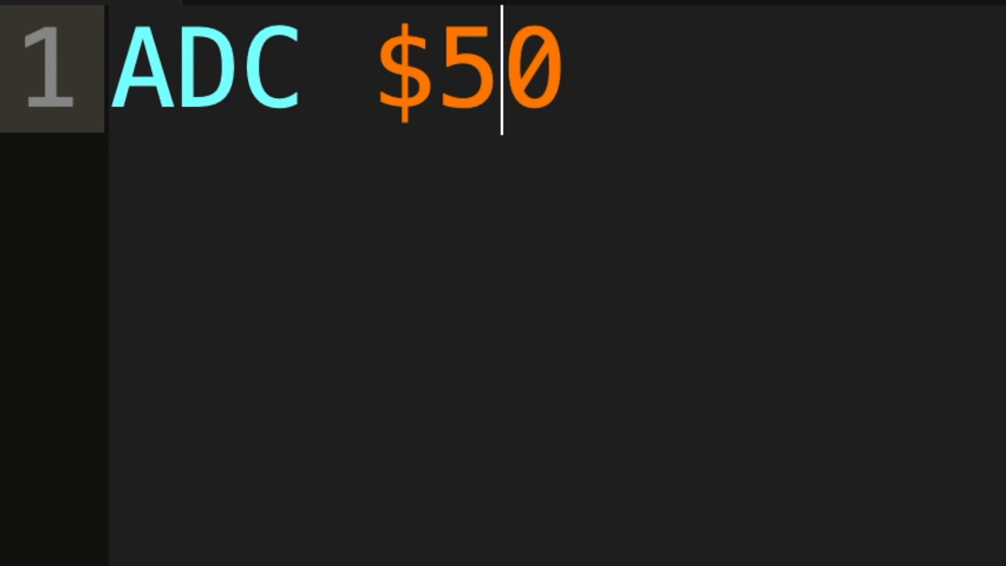
text(40,)
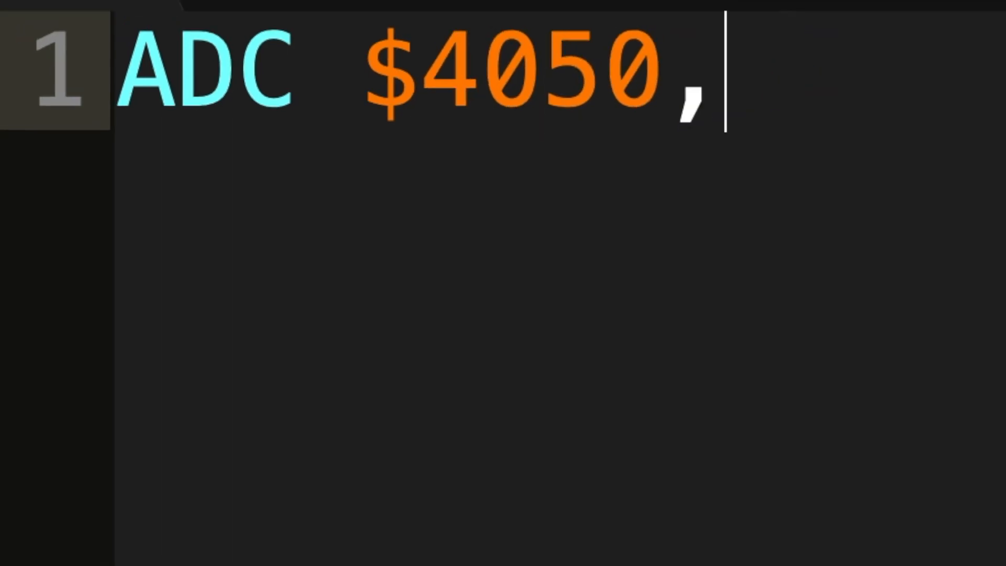
text(Y)
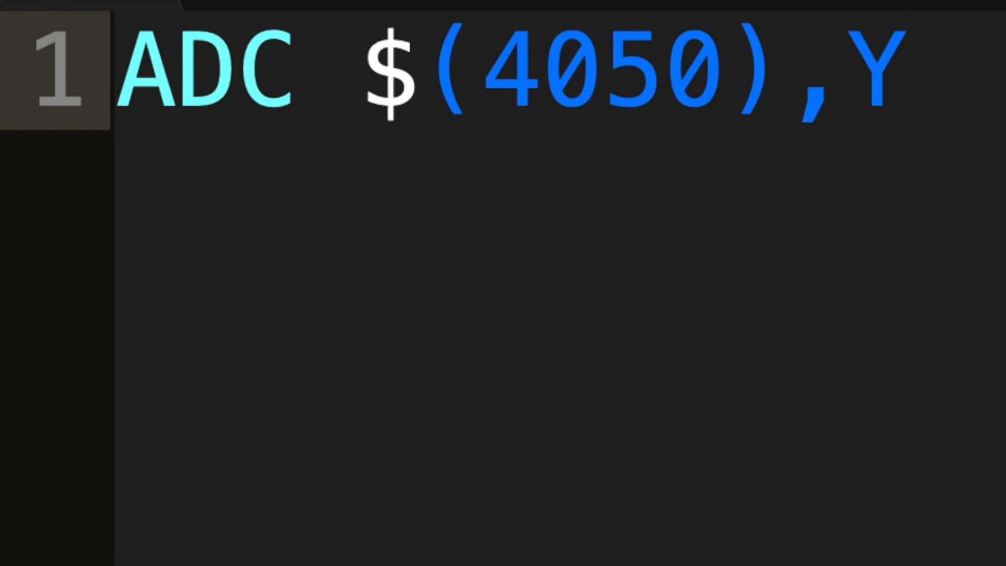
key(ctrl+a)
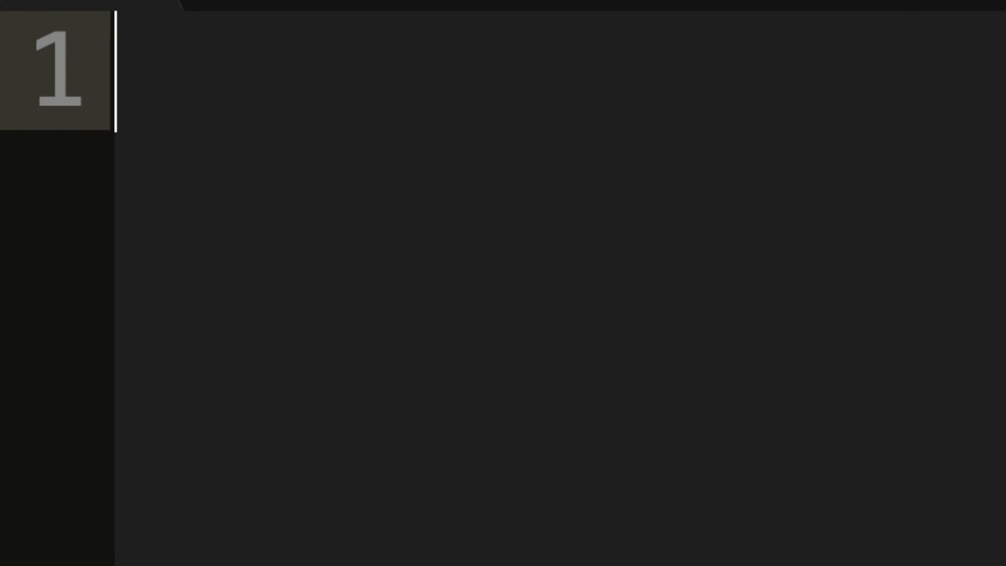